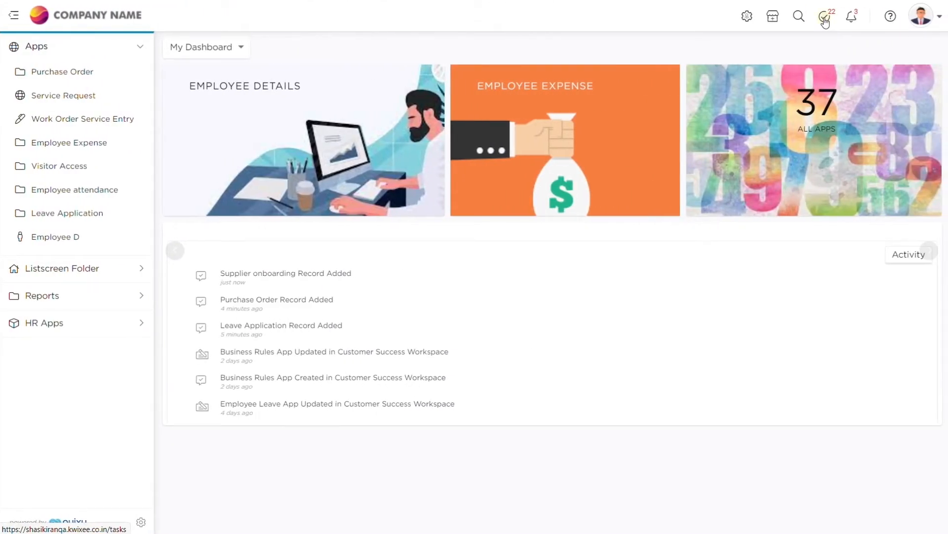
Go to My Tasks from the top bar of the Quixy dashboard
{"action": "left_click", "coordinate": [824, 17]}
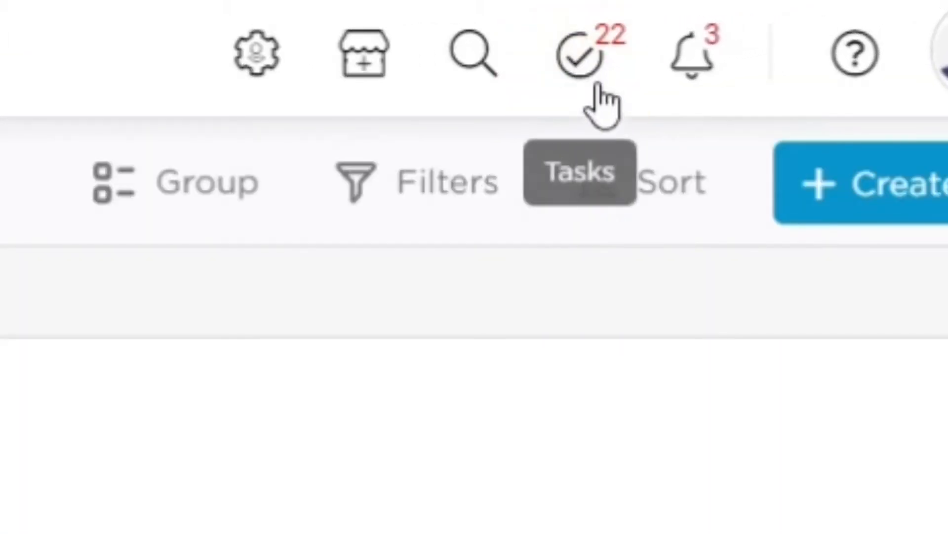
Group the task list by App
{"action": "left_click", "coordinate": [727, 47]}
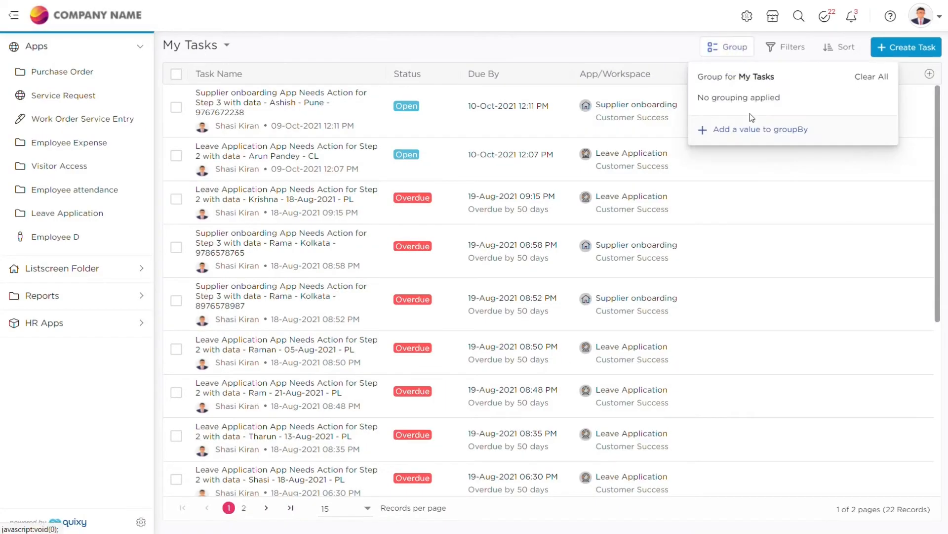
{"action": "left_click", "coordinate": [759, 128]}
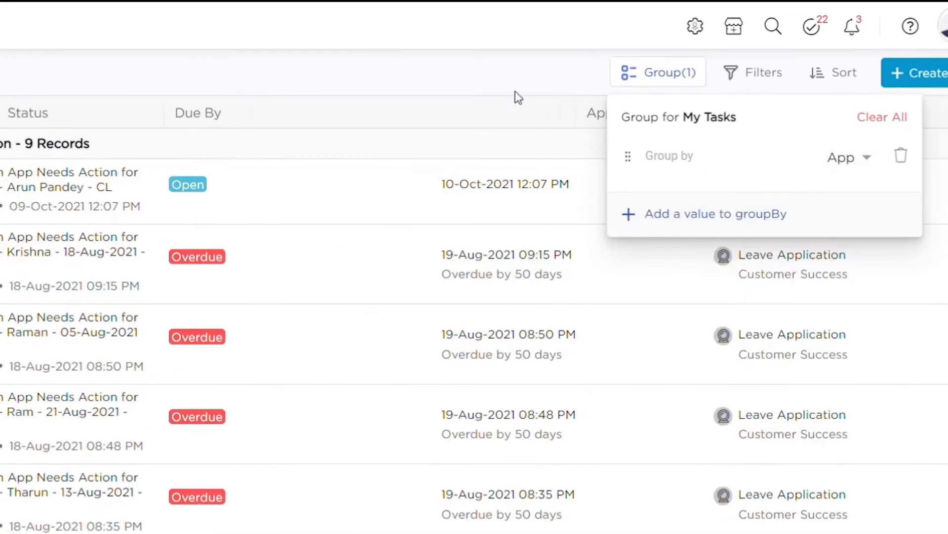
{"action": "left_click", "coordinate": [719, 72]}
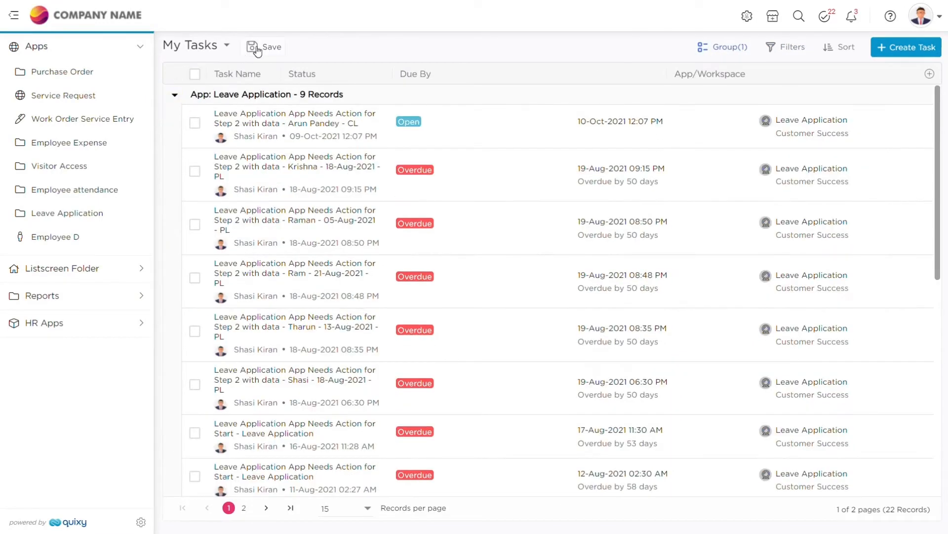
Save the grouped task list as a view named 'Priority tasks'
{"action": "left_click", "coordinate": [268, 46]}
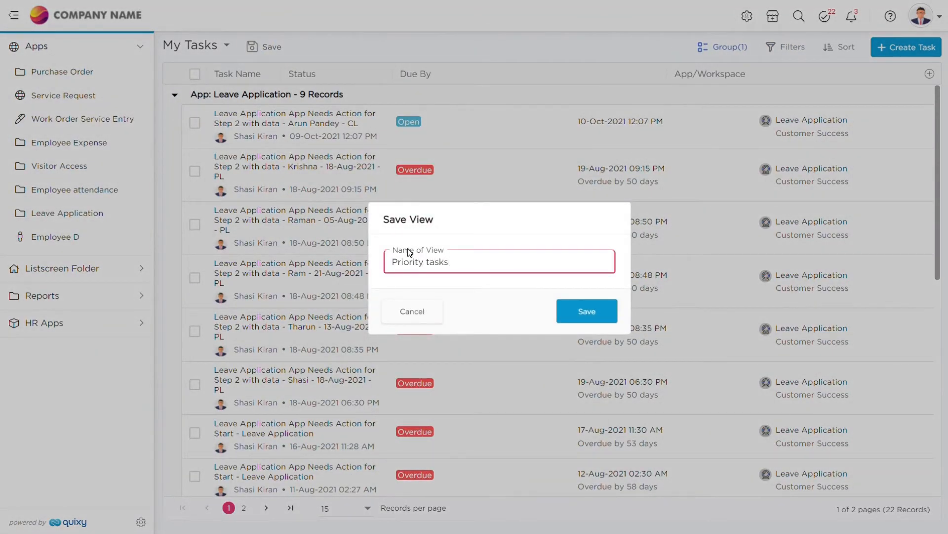
{"action": "left_click", "coordinate": [585, 311]}
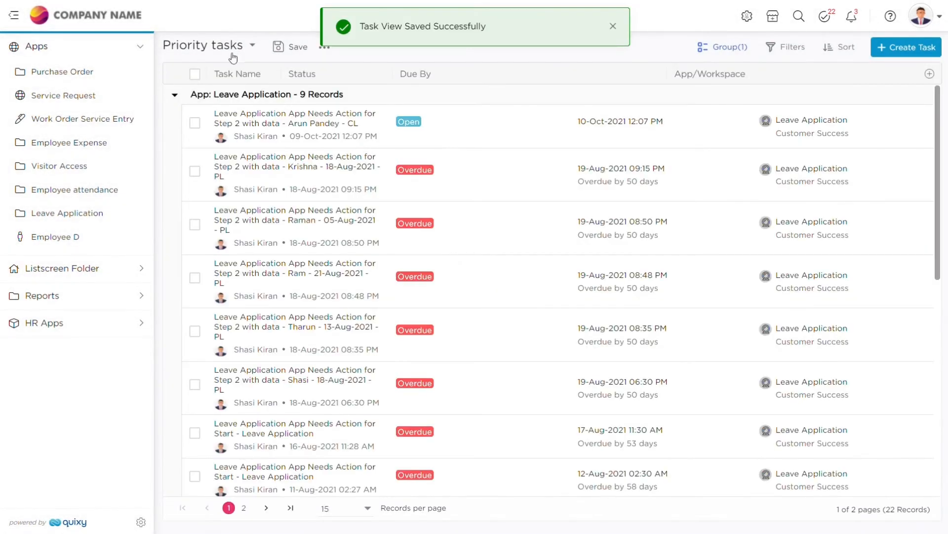
{"action": "left_click", "coordinate": [208, 45]}
{"action": "type", "text": "Ta"}
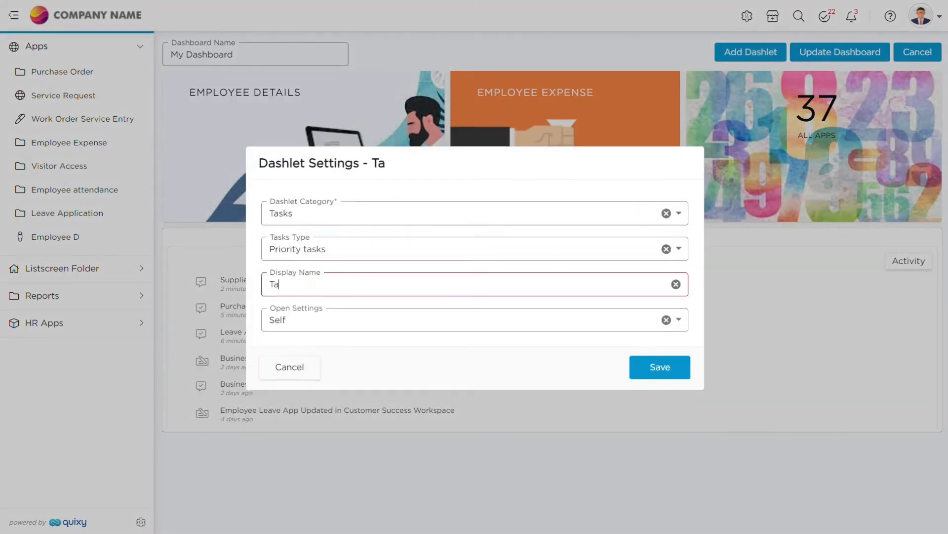
Confirm a Tasks dashlet using the 'Priority tasks' view on My Dashboard
{"action": "left_click", "coordinate": [659, 367]}
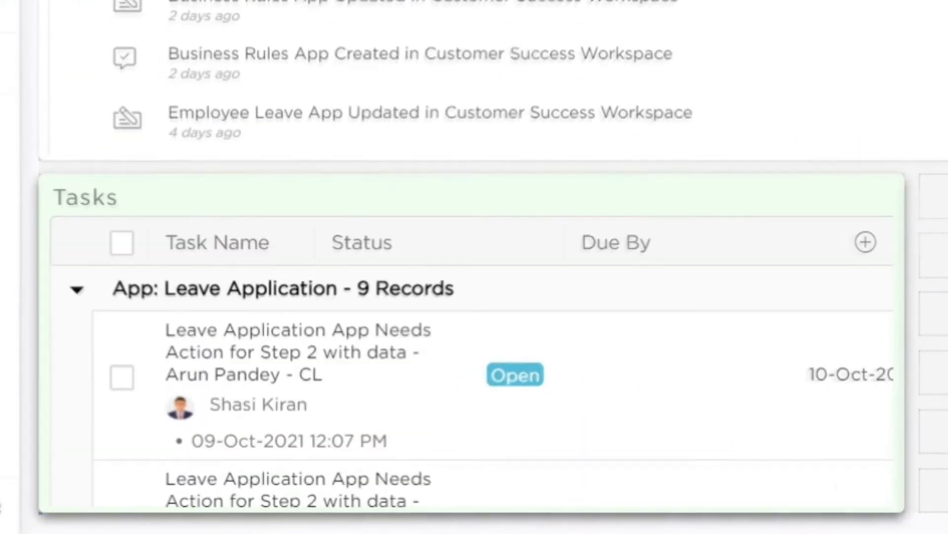